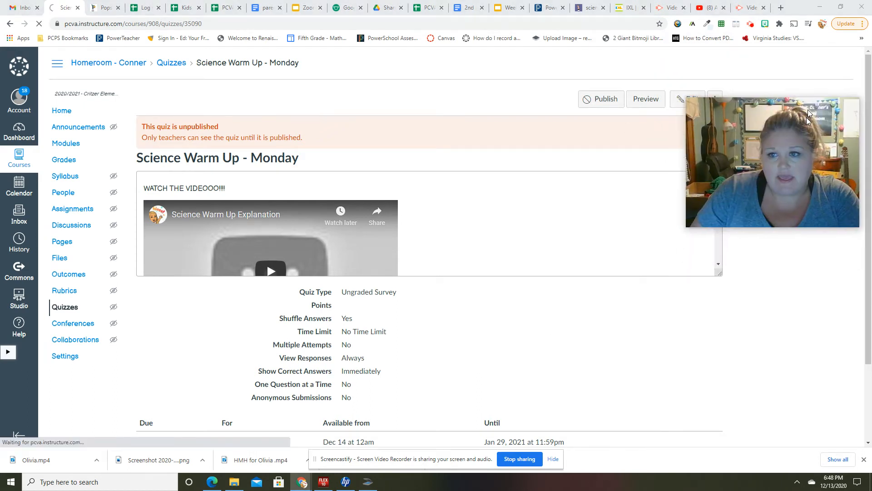
# Start the student preview of the Science Warm Up - Monday quiz and reach Question 1.
pyautogui.click(645, 98)
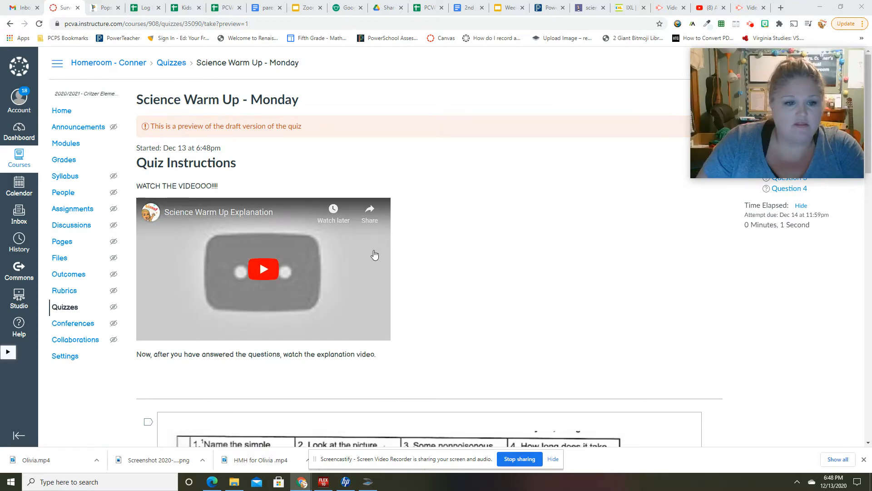
pyautogui.scroll(-3)
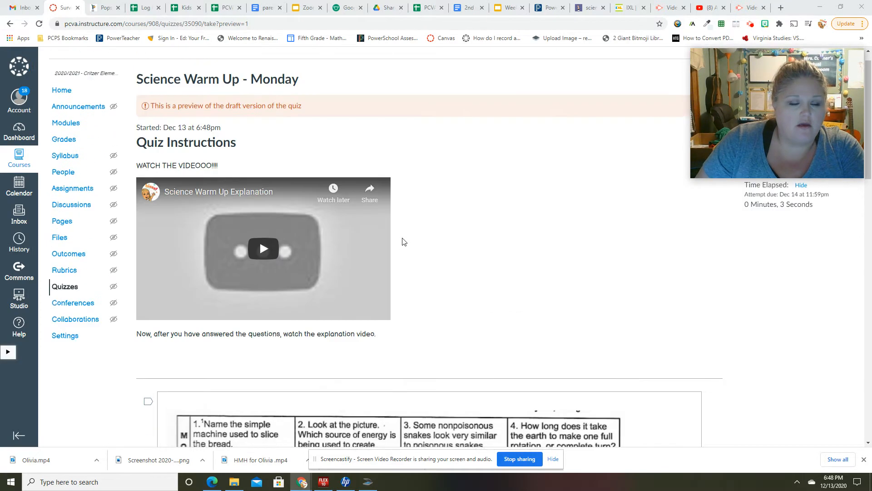
pyautogui.scroll(-3)
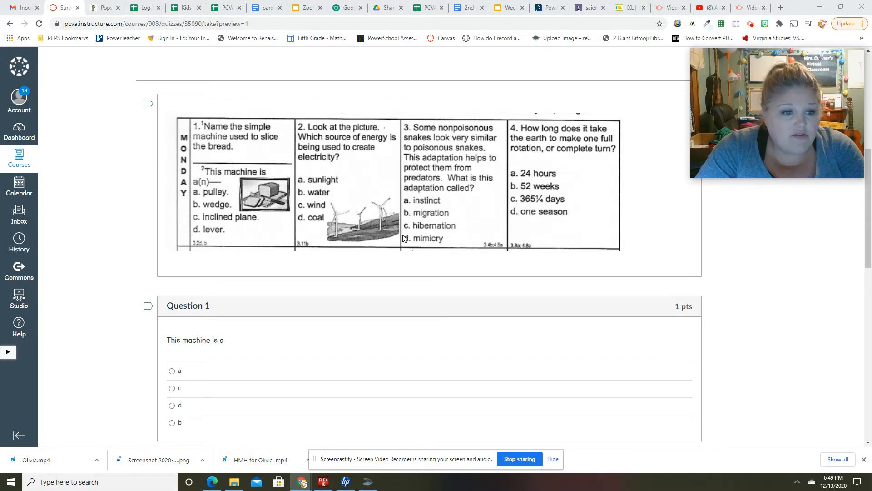
pyautogui.moveTo(449, 256)
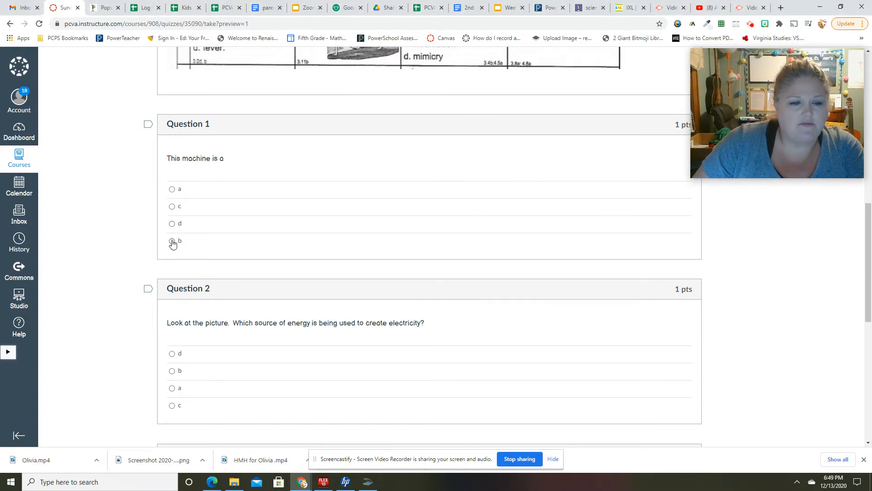
# Select answer b for Question 1 and answer c for Question 2.
pyautogui.click(171, 240)
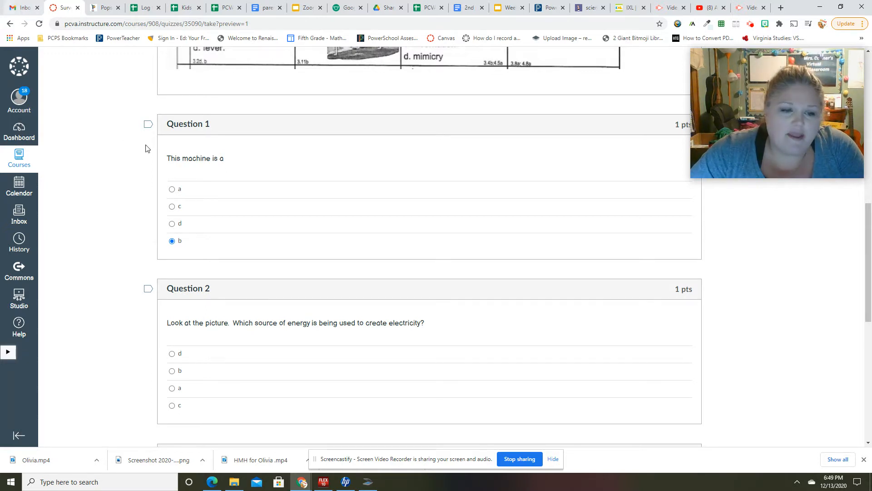
pyautogui.scroll(-3)
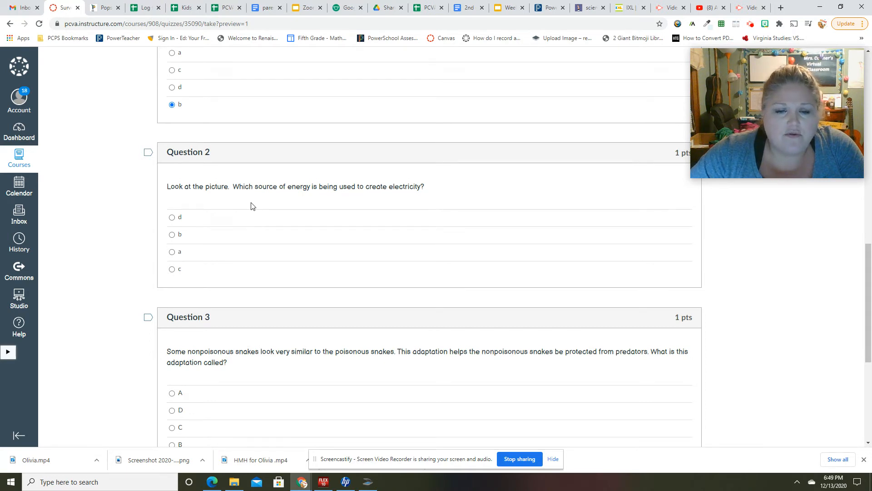
pyautogui.scroll(-3)
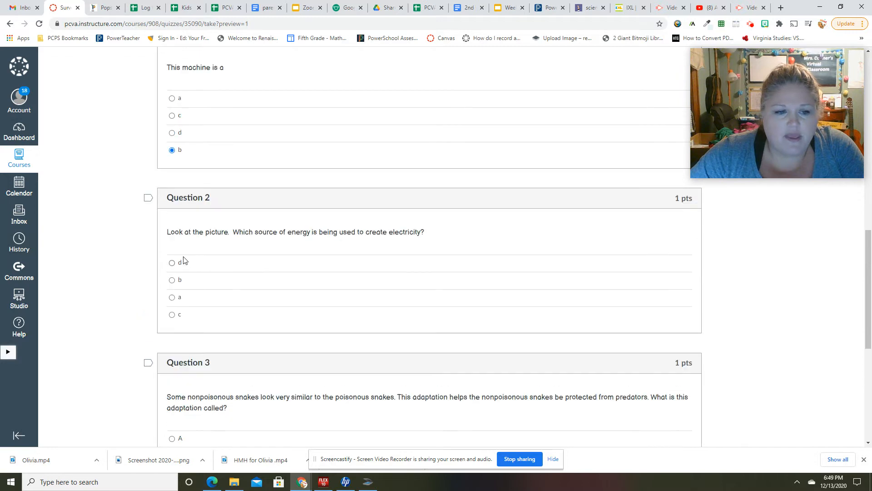
pyautogui.scroll(3)
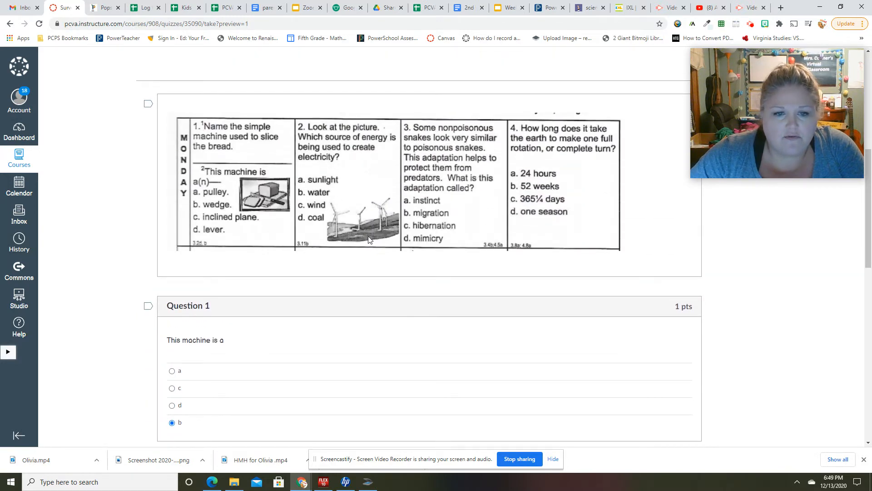
pyautogui.scroll(-3)
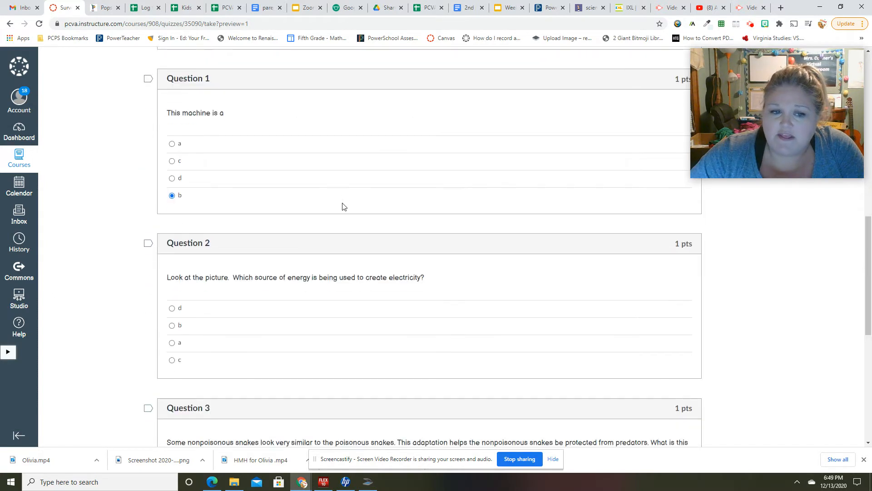
pyautogui.click(172, 359)
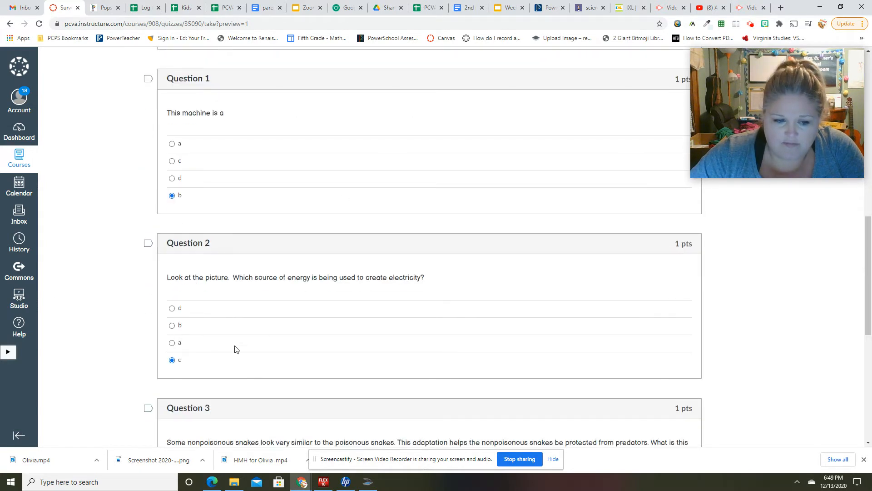
pyautogui.scroll(-3)
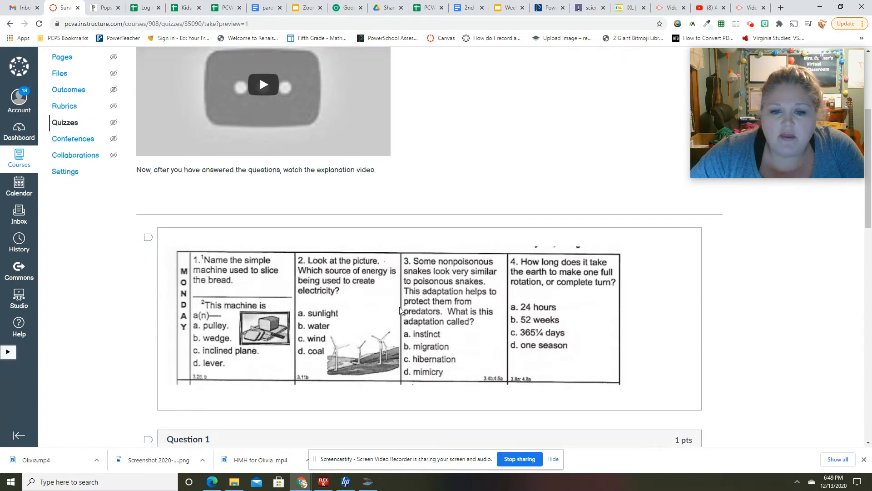
pyautogui.scroll(-3)
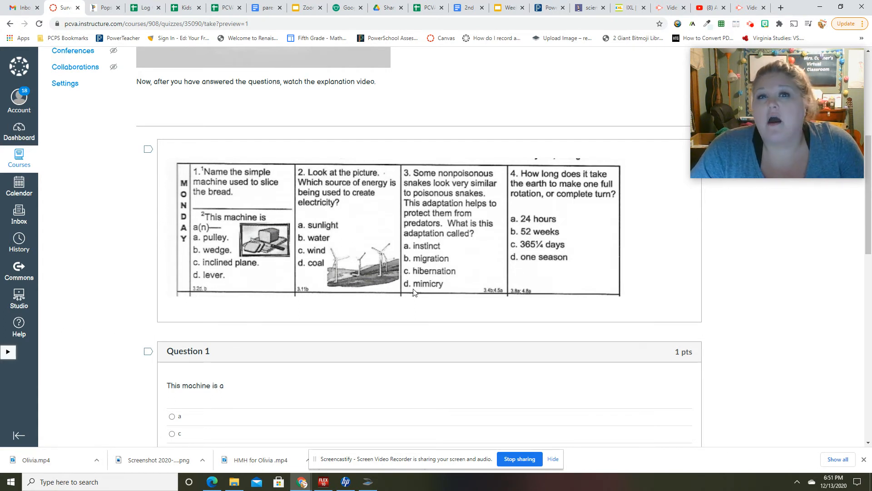
pyautogui.moveTo(361, 234)
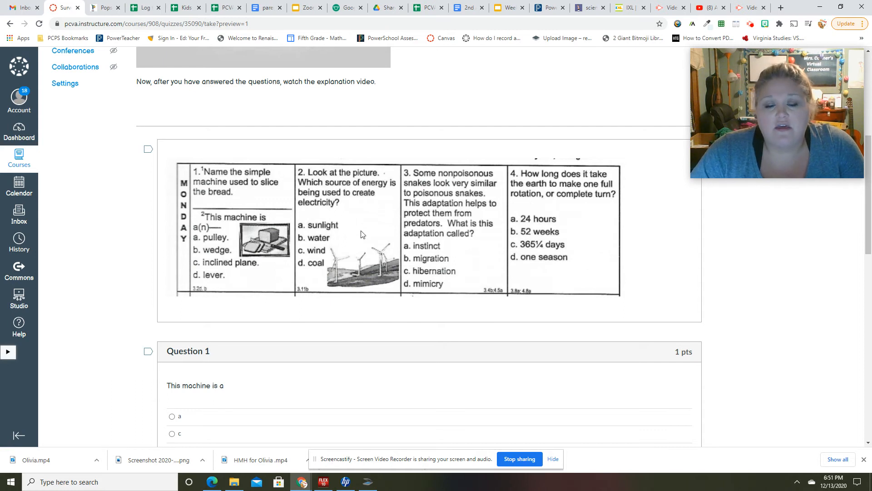
pyautogui.moveTo(418, 252)
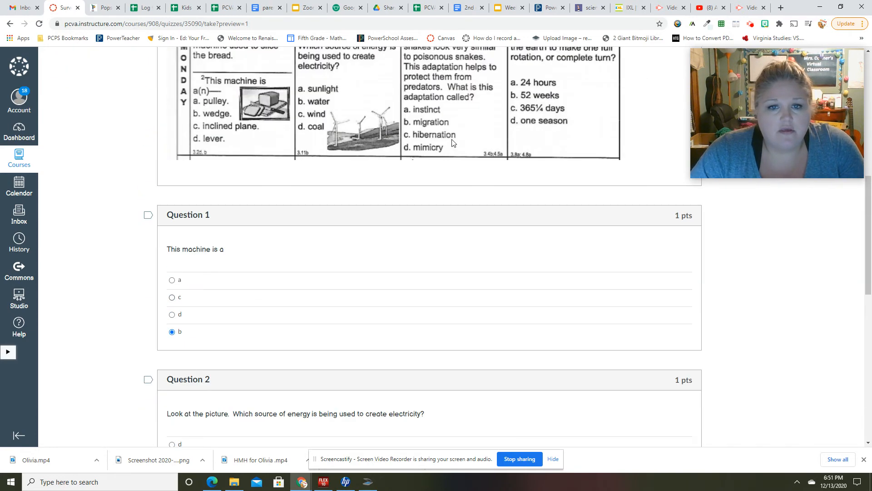
# Select answer D for Question 3 on the snake adaptation.
pyautogui.scroll(-3)
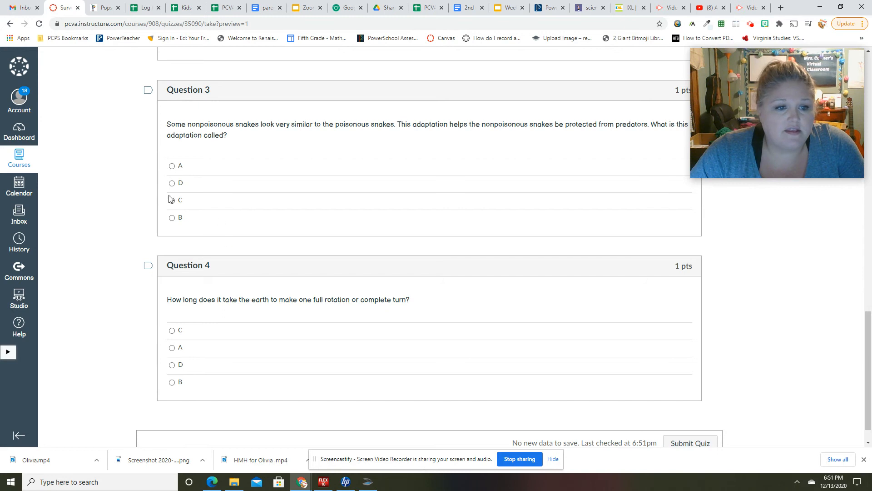
pyautogui.click(171, 183)
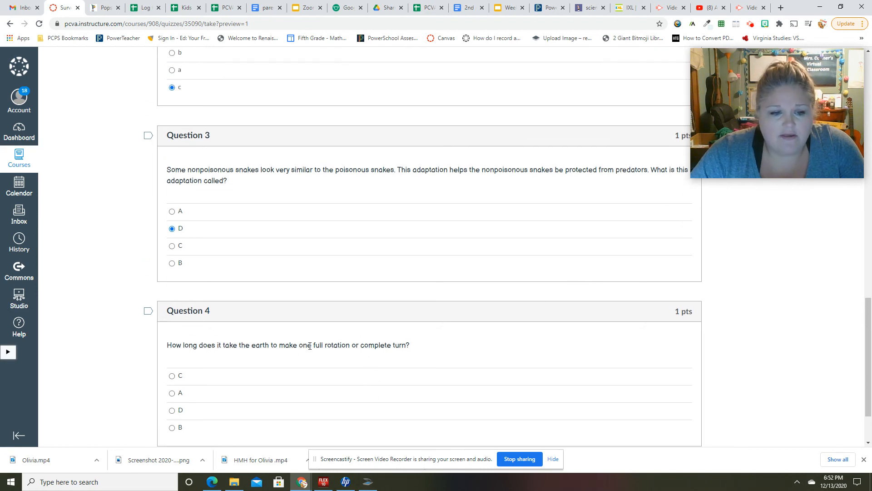
pyautogui.scroll(-3)
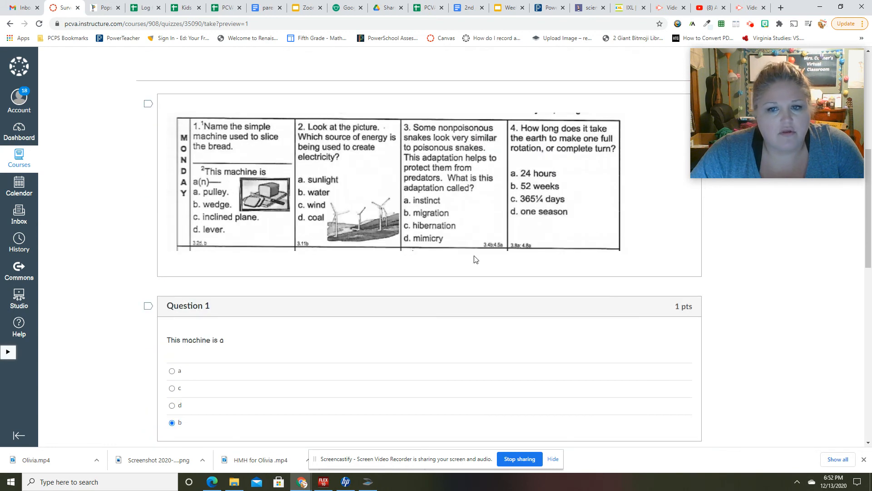
pyautogui.moveTo(441, 272)
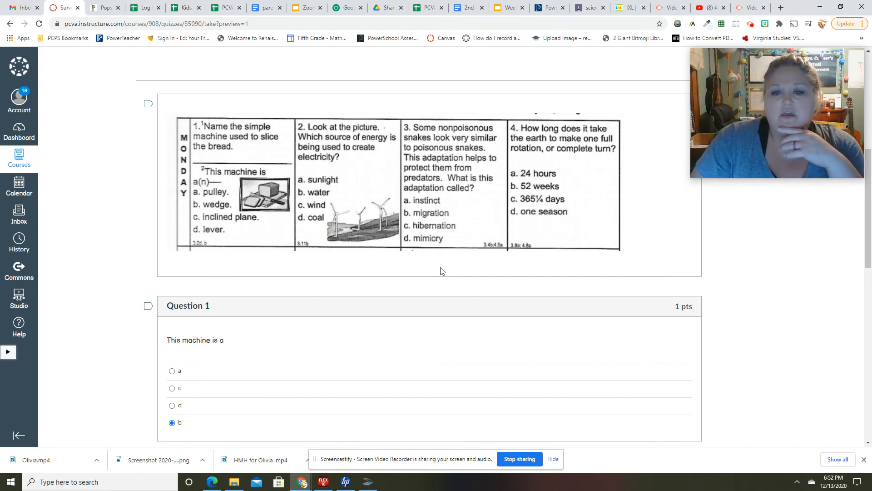
# Scroll down to bring Question 4 about the earth's rotation into view.
pyautogui.scroll(-3)
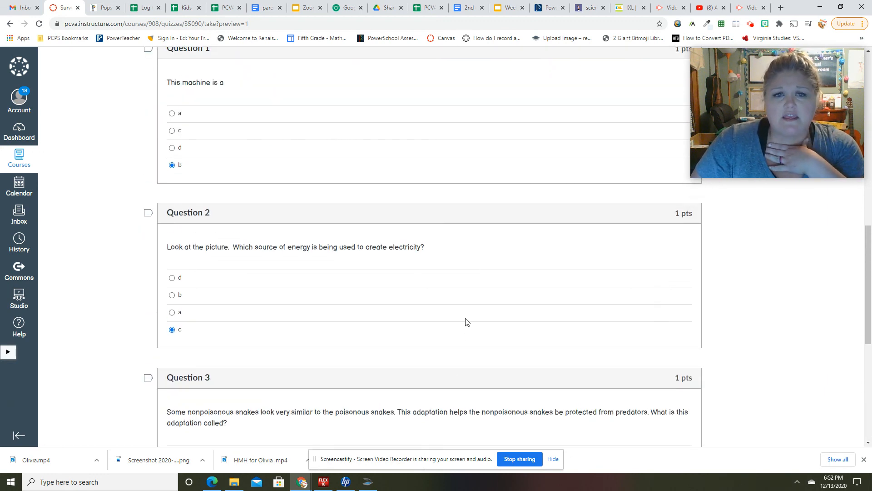
pyautogui.scroll(-3)
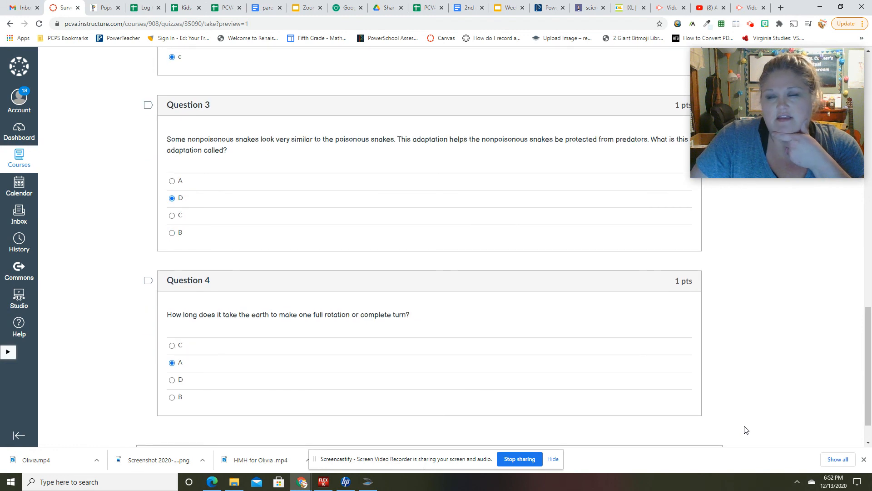